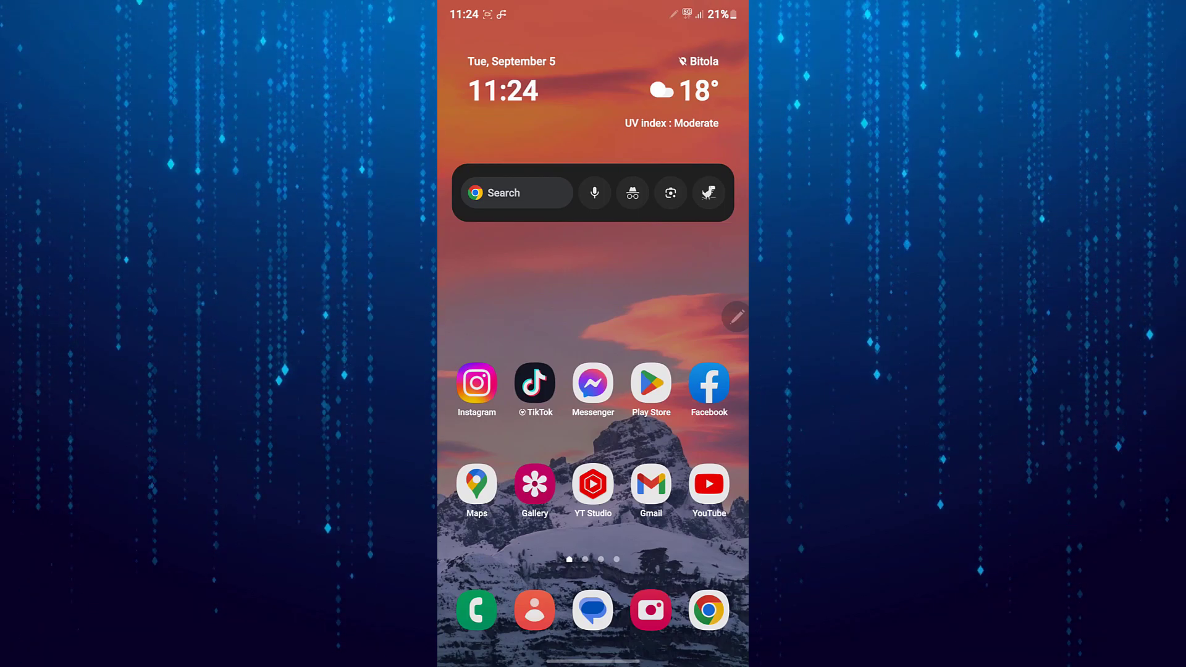
# Check the Family parental control options in Google Play Store's settings
pyautogui.click(651, 384)
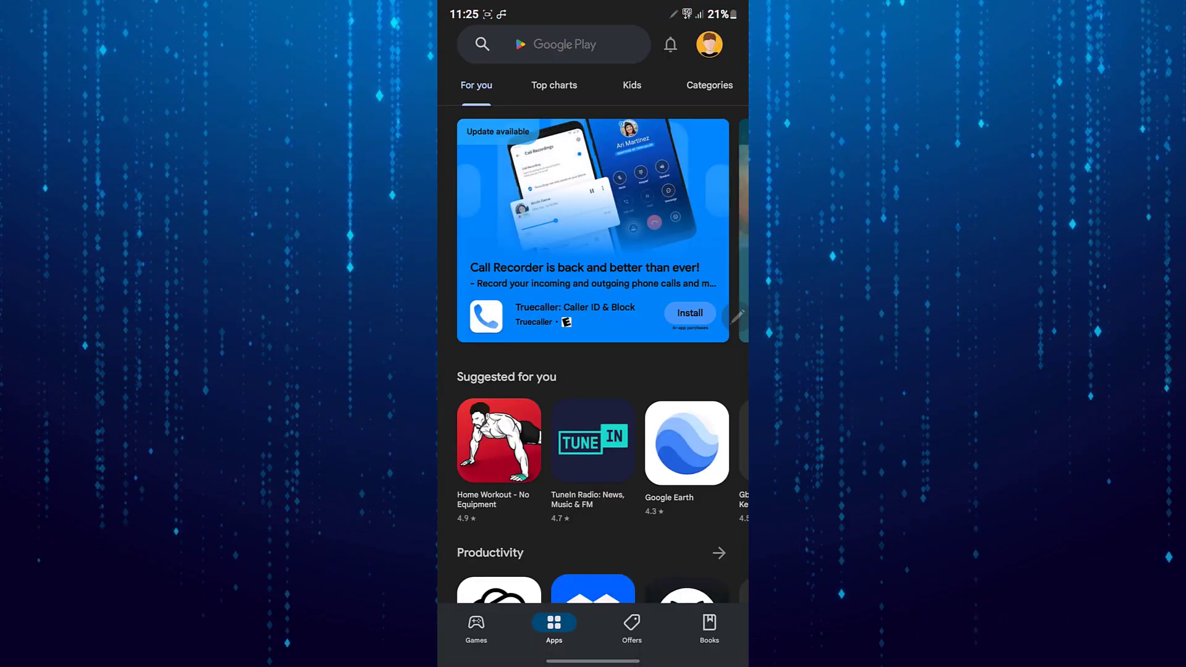
pyautogui.click(708, 44)
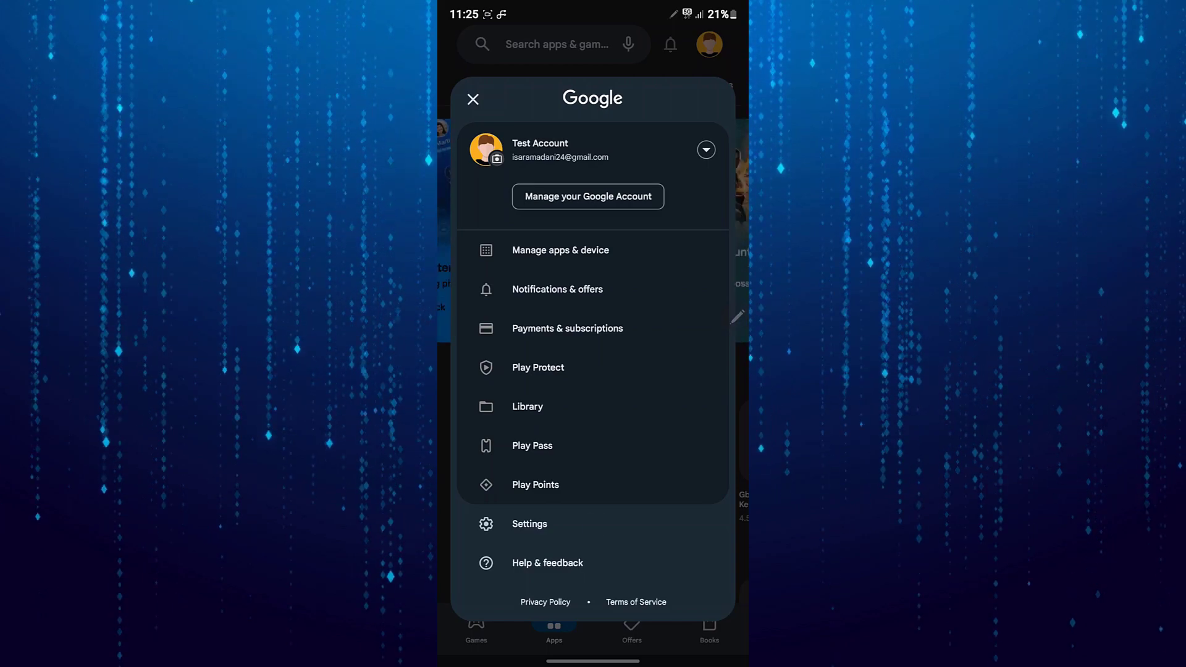
pyautogui.click(529, 523)
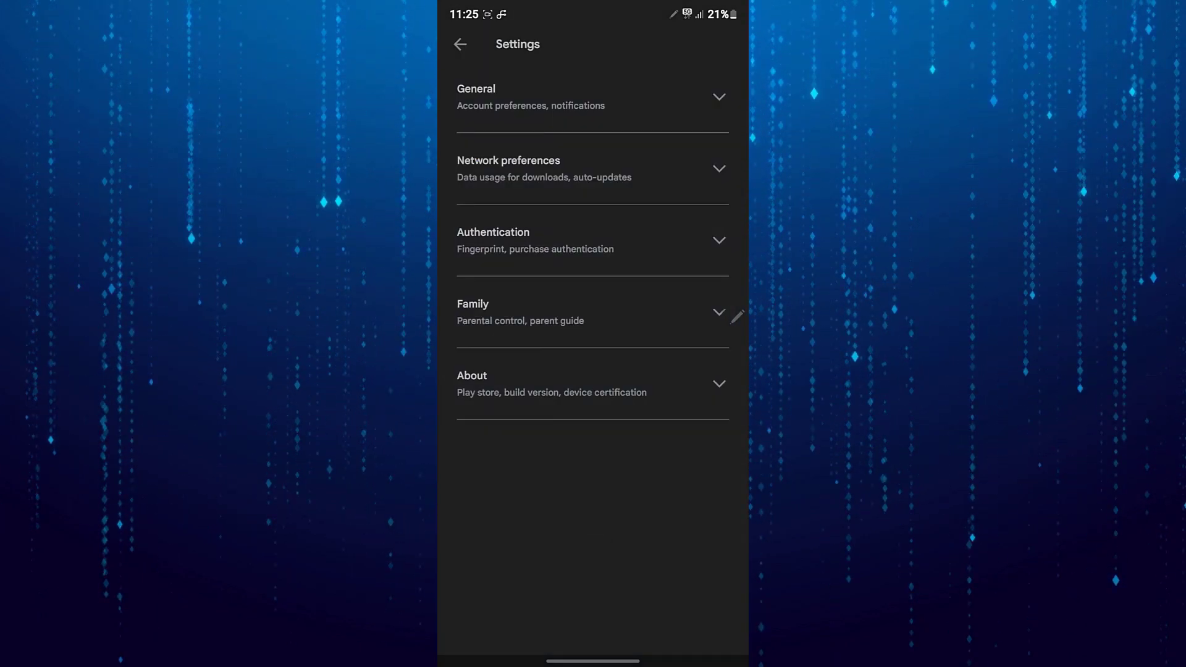
pyautogui.click(592, 313)
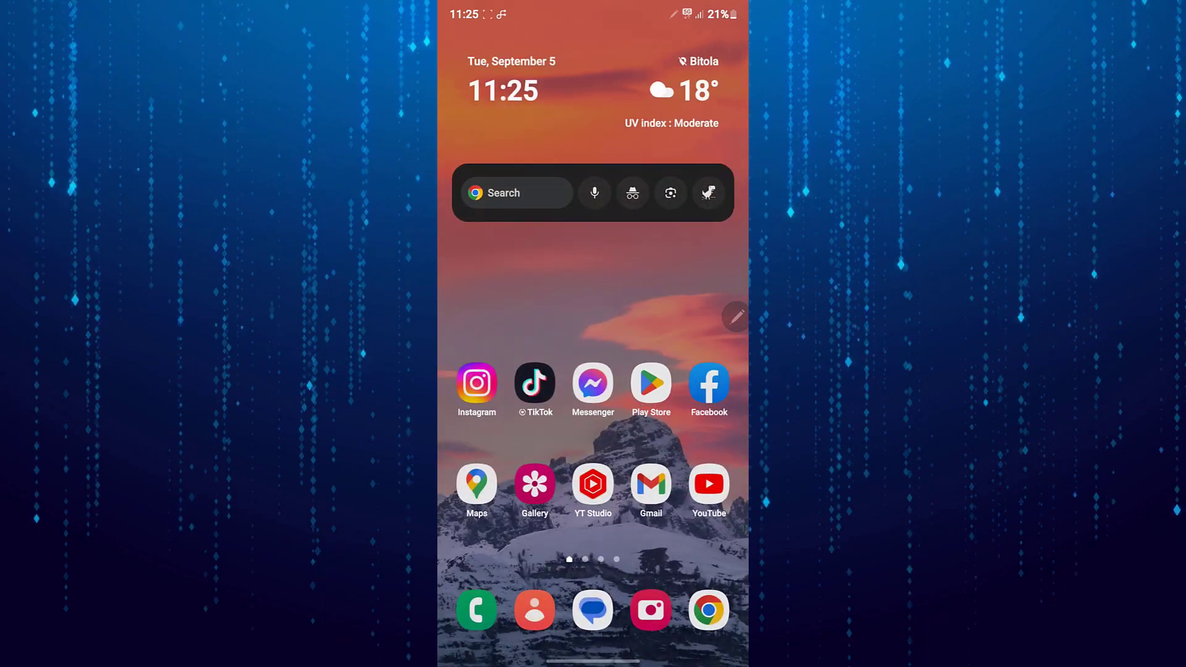
# In the phone's Settings apps list, select Google Play Store to view its details
pyautogui.scroll(3)
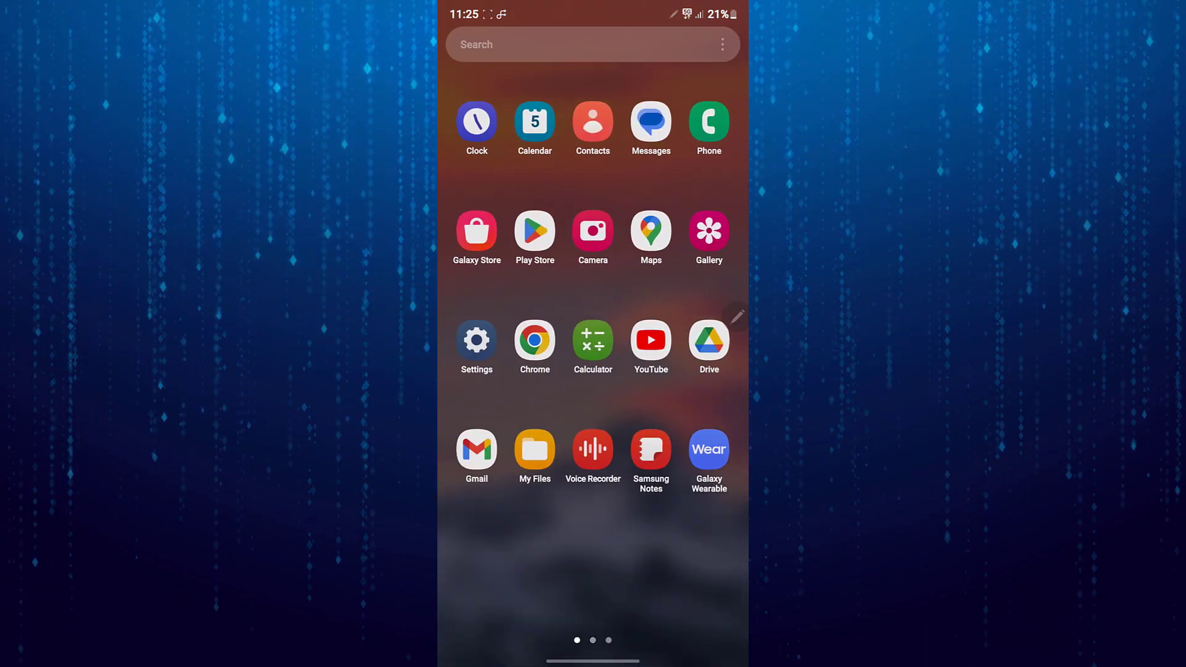
pyautogui.click(476, 341)
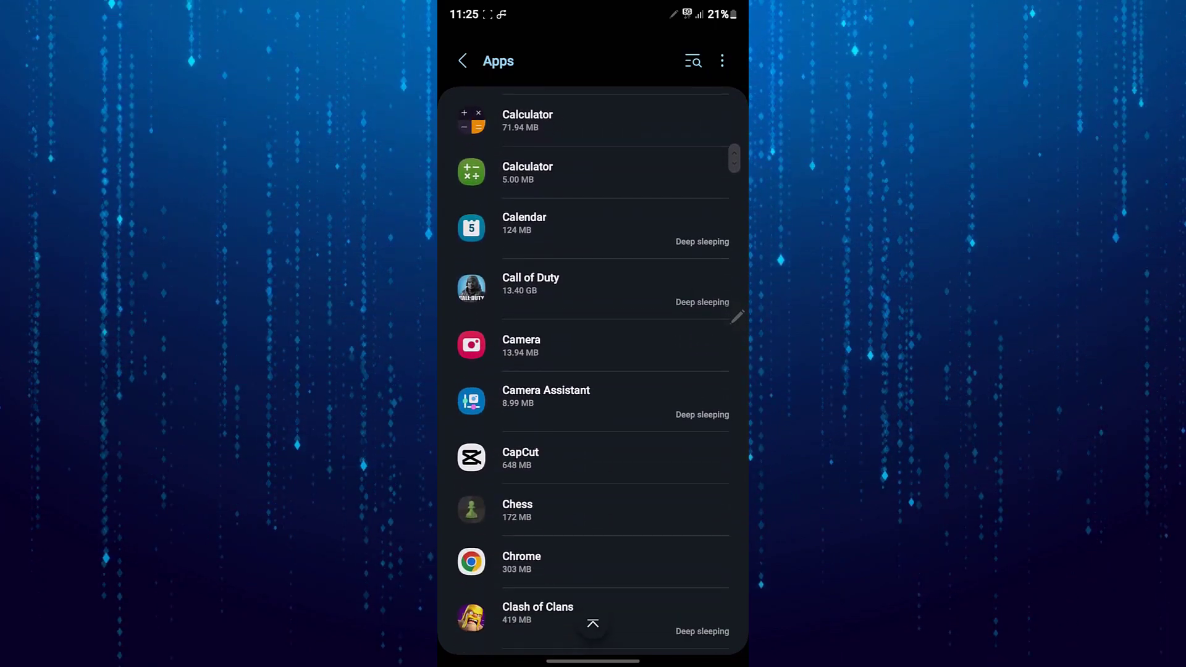
pyautogui.scroll(-3)
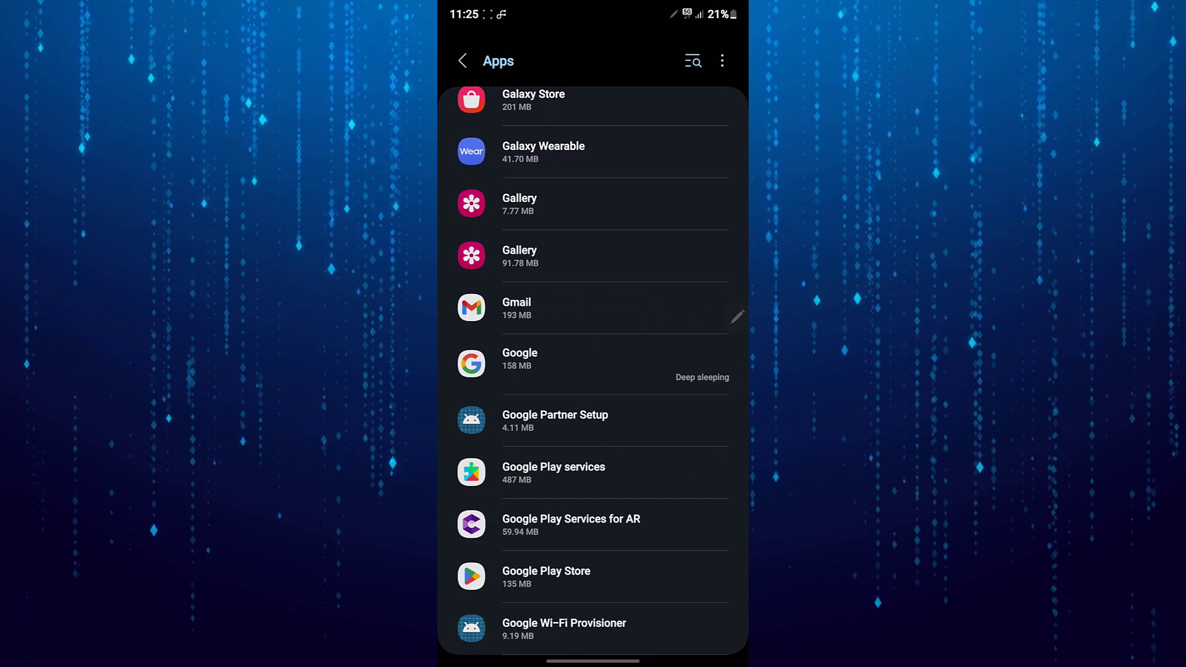
pyautogui.click(594, 577)
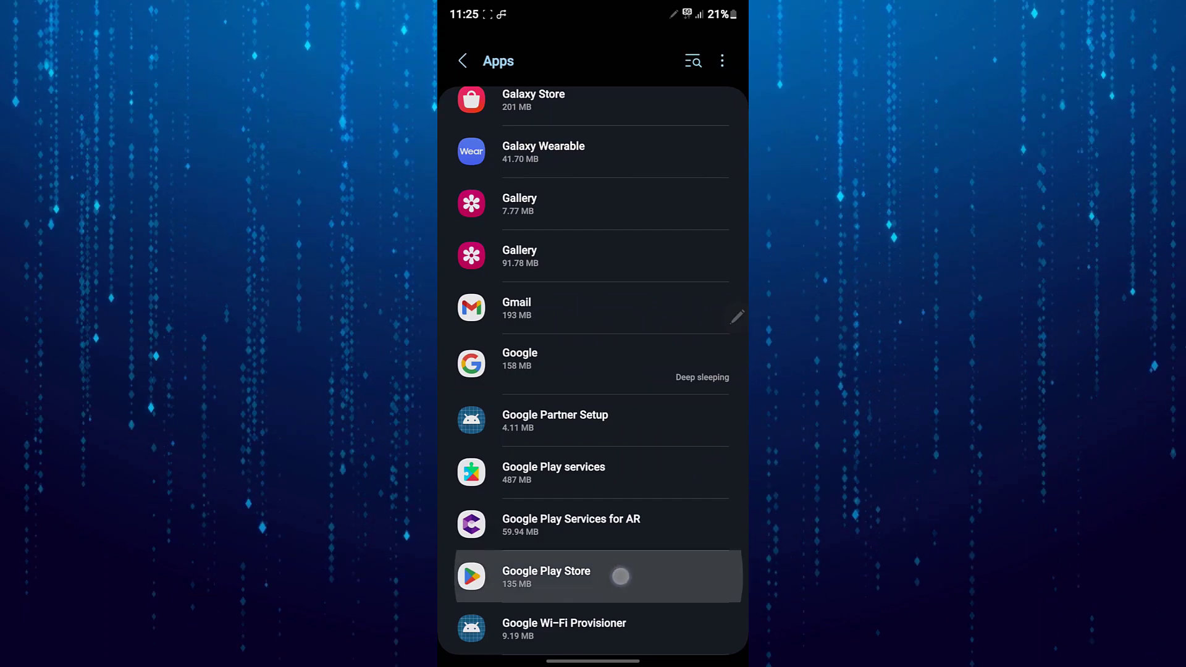
# Under Play Store's Storage, clear the cache, then clear data and confirm Delete
pyautogui.click(546, 577)
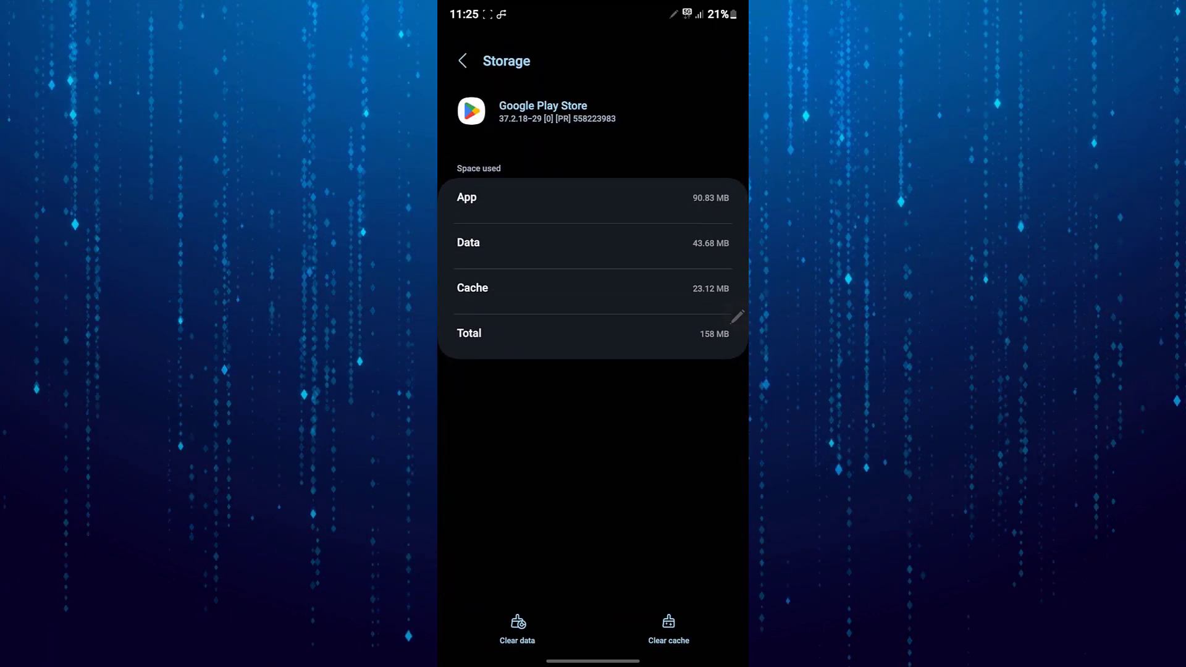
pyautogui.click(668, 631)
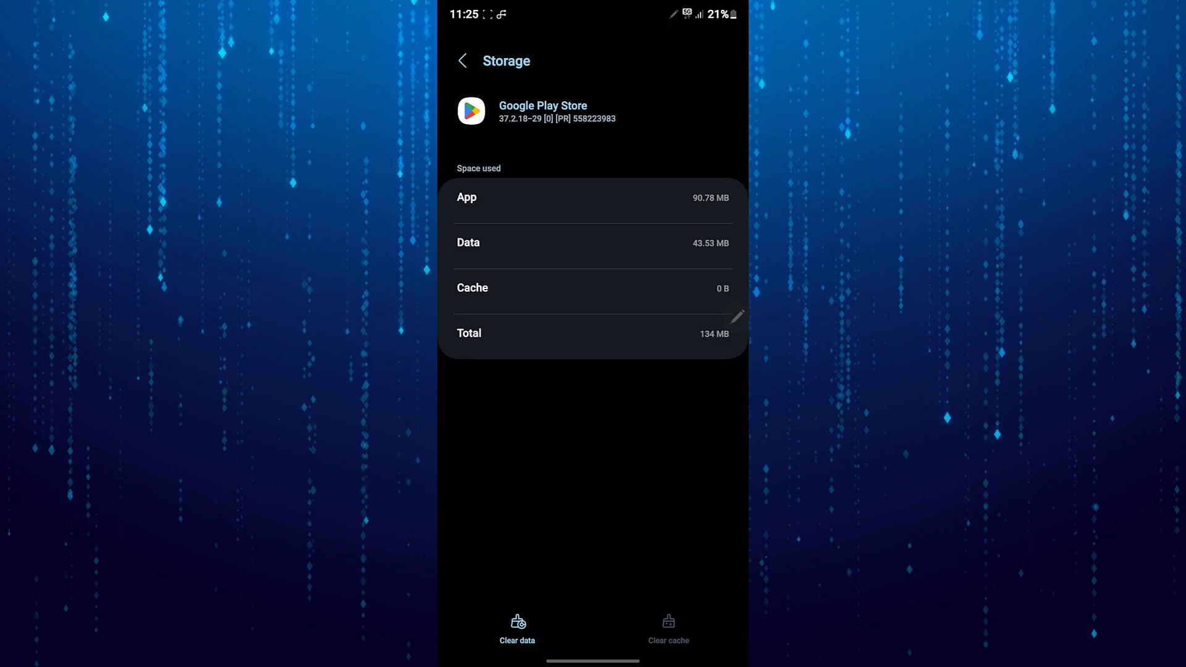
pyautogui.click(517, 624)
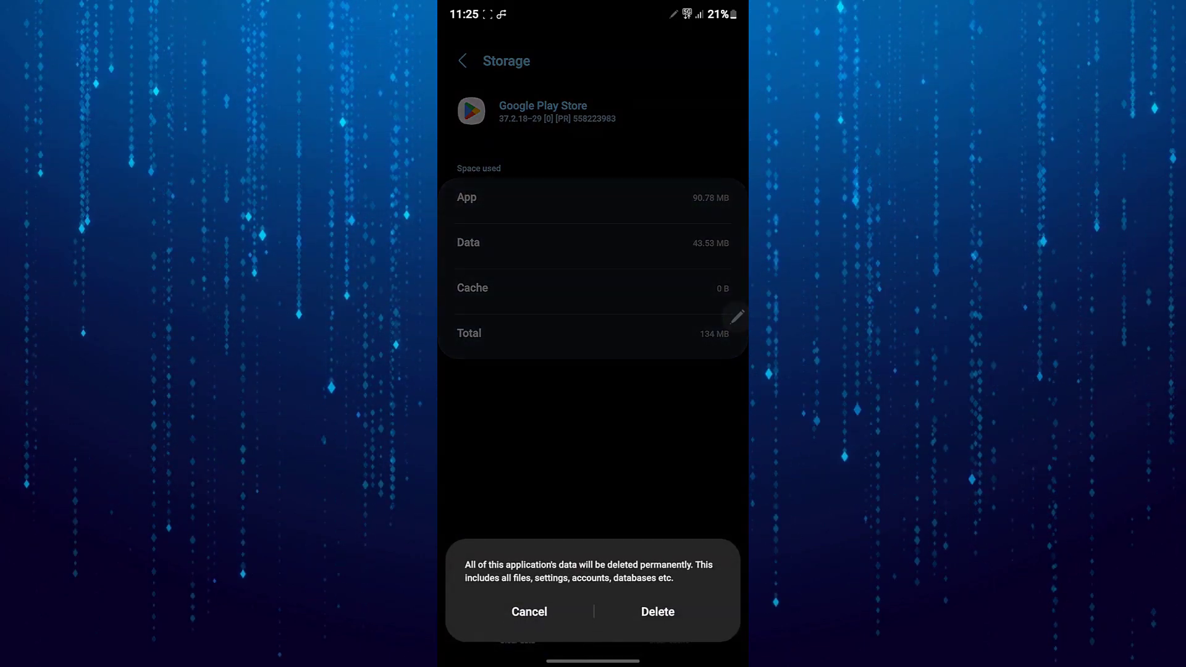
pyautogui.click(657, 611)
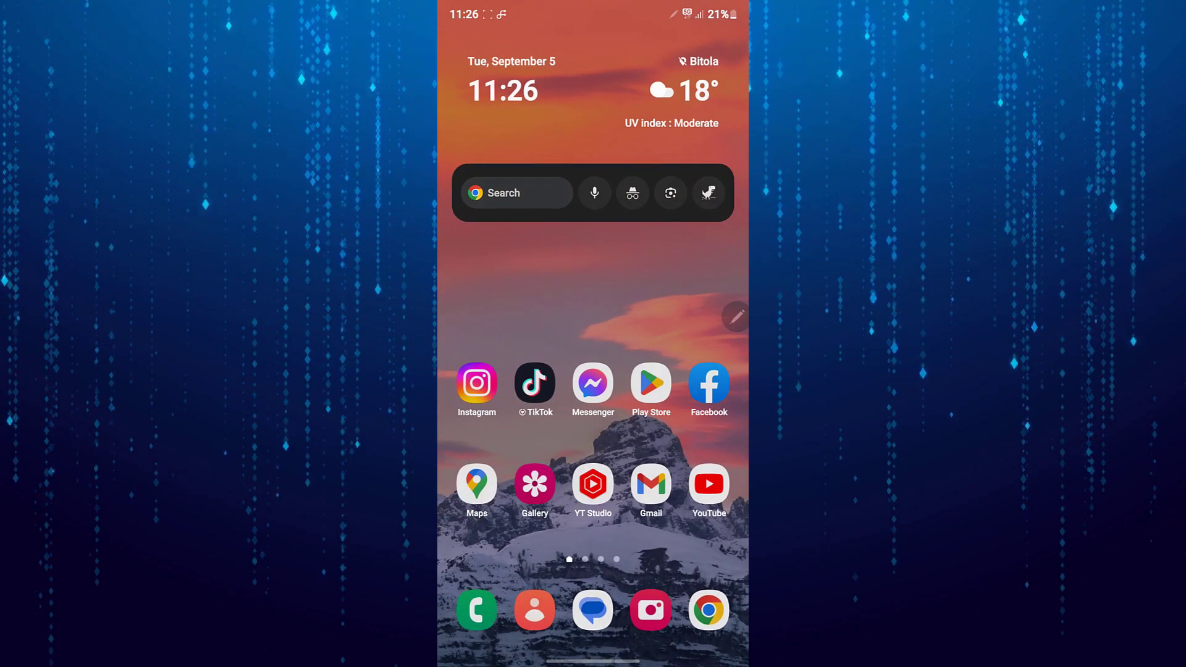
# Relaunch Play Store and expand Settings > Family to show Parental controls Off
pyautogui.click(650, 382)
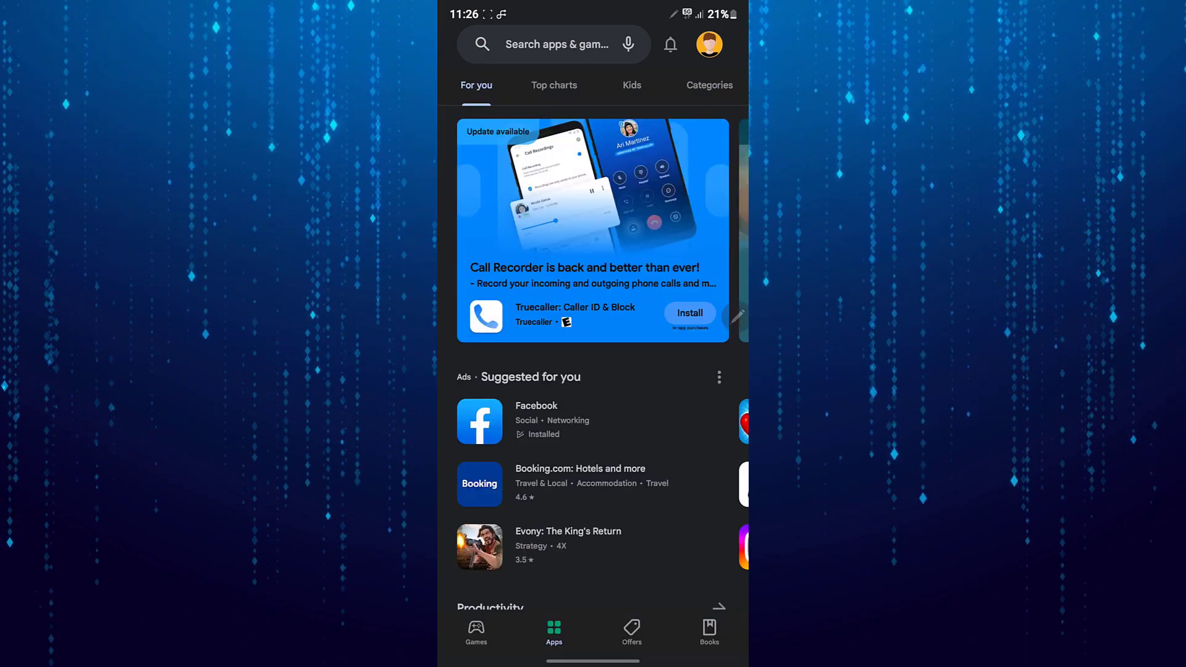
pyautogui.click(709, 43)
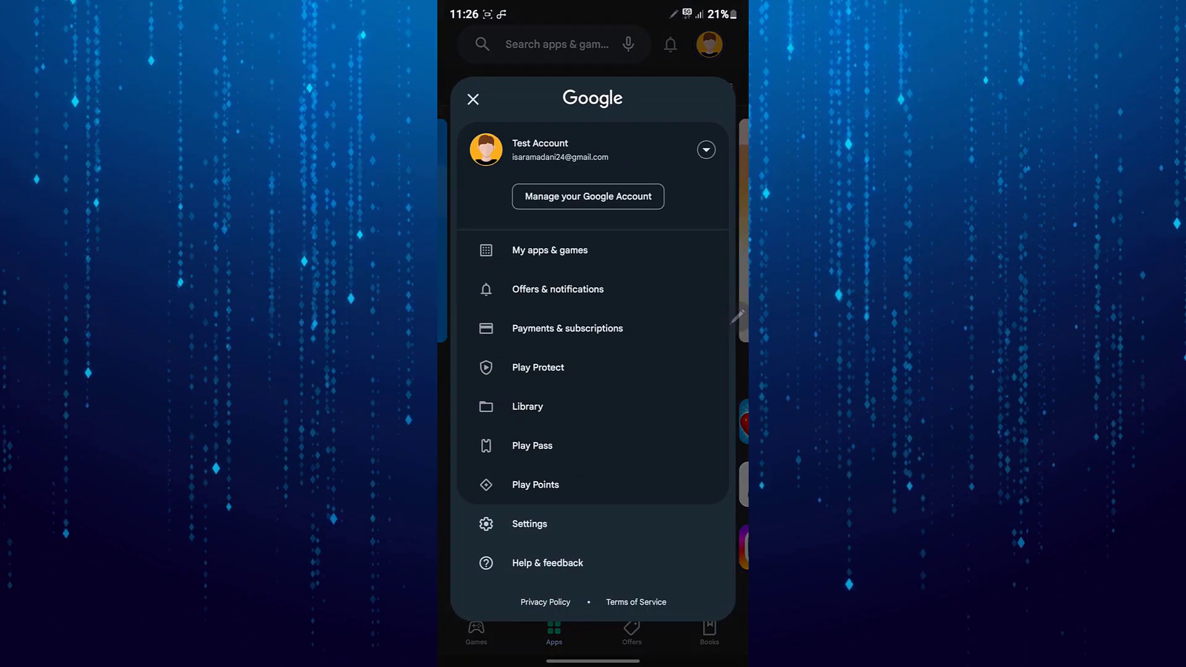
pyautogui.click(529, 523)
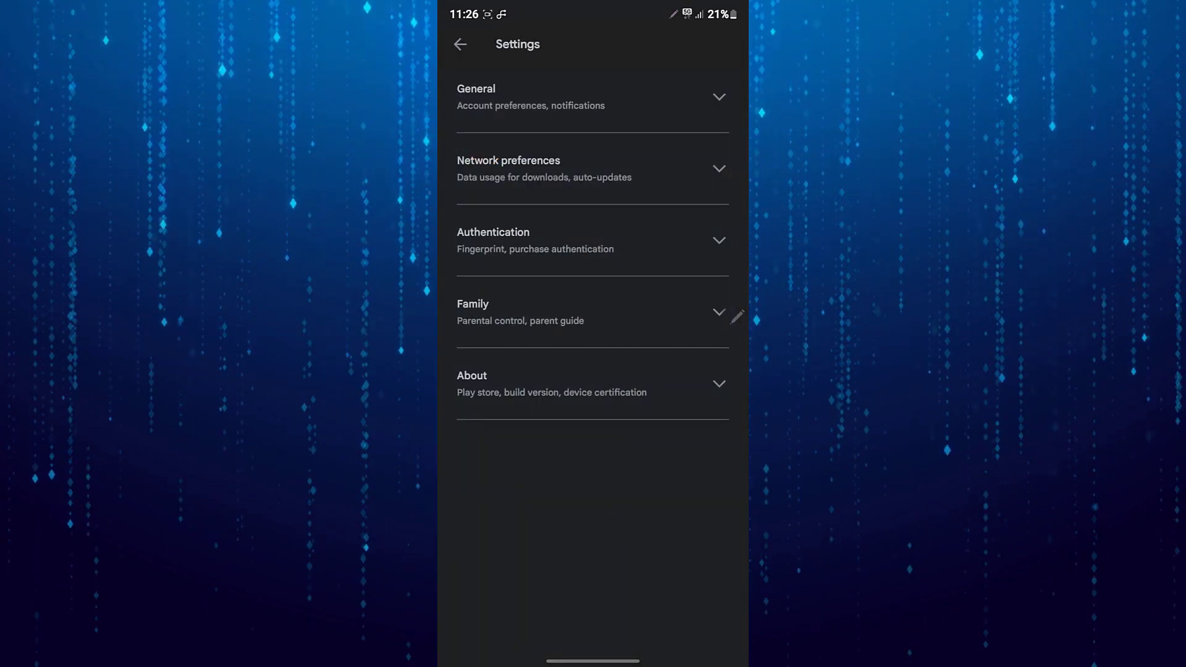
pyautogui.click(593, 312)
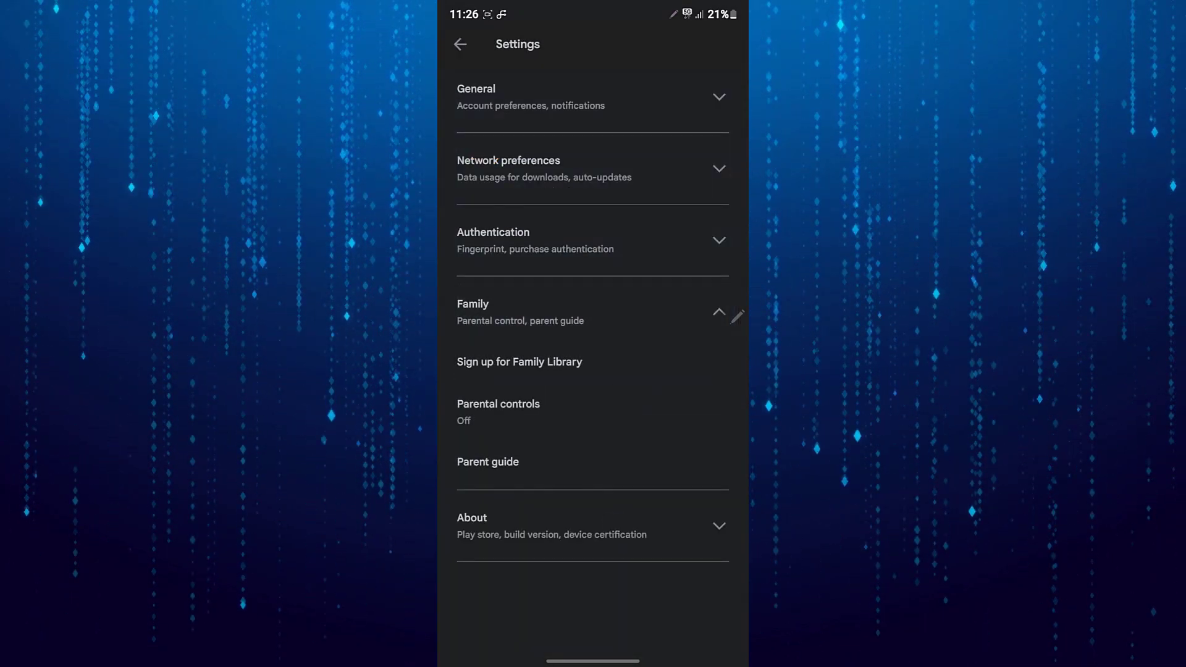